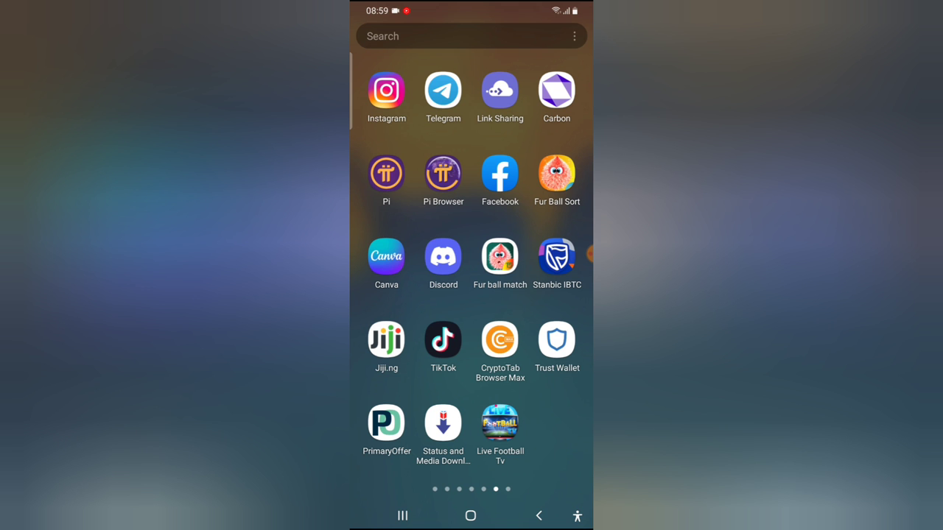
Launch Instagram from the app drawer so the home feed appears
click(386, 90)
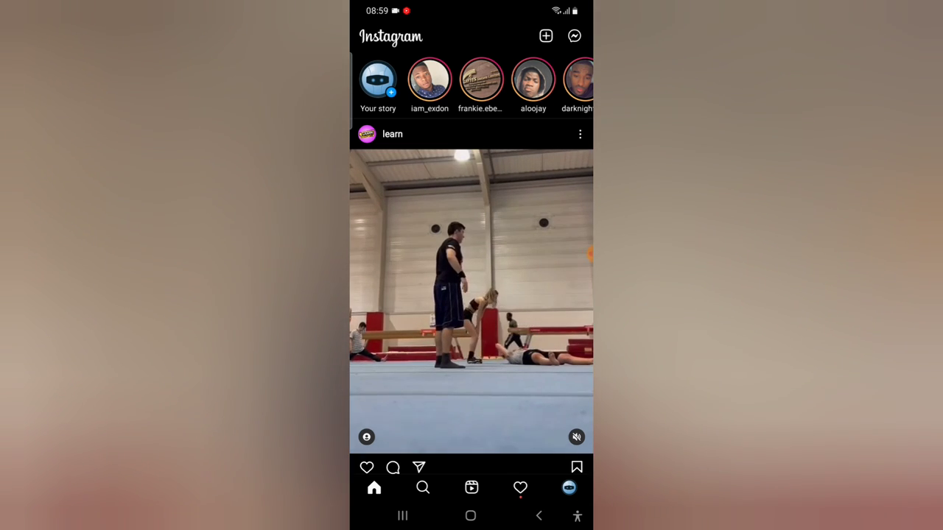
Search the DM inbox for 'ts' and open the conversation with tstechtalk1
click(574, 35)
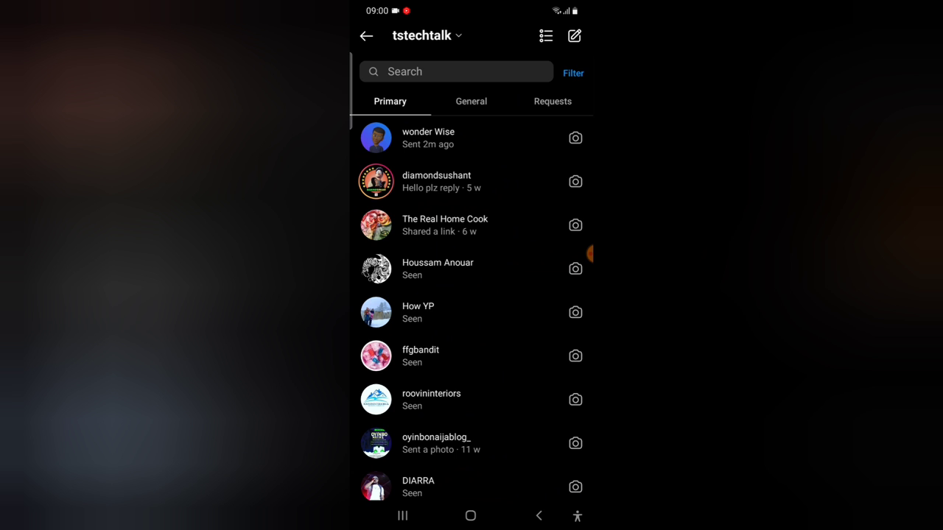
click(456, 71)
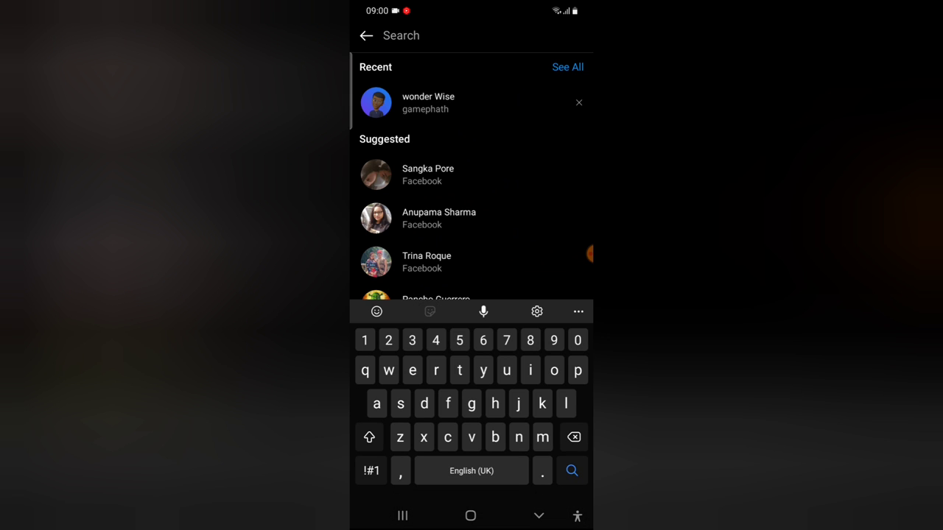
text(ts)
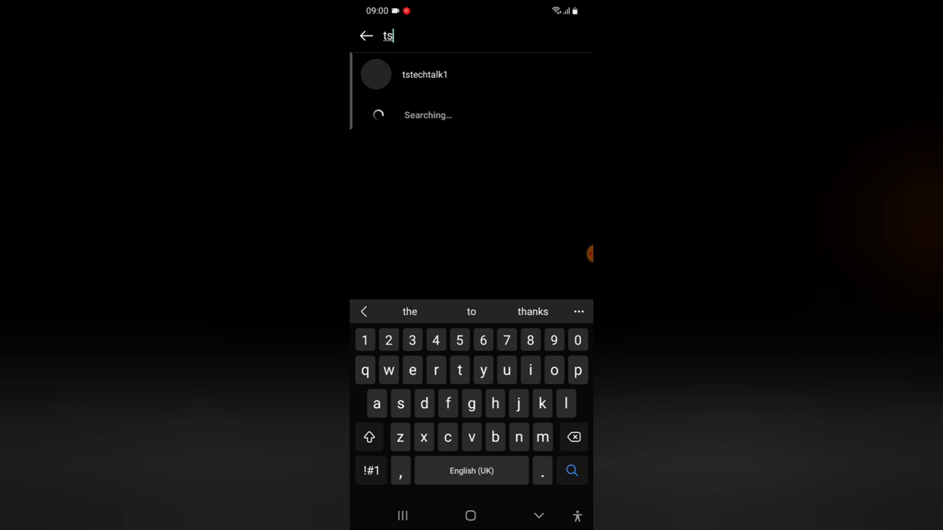
click(428, 74)
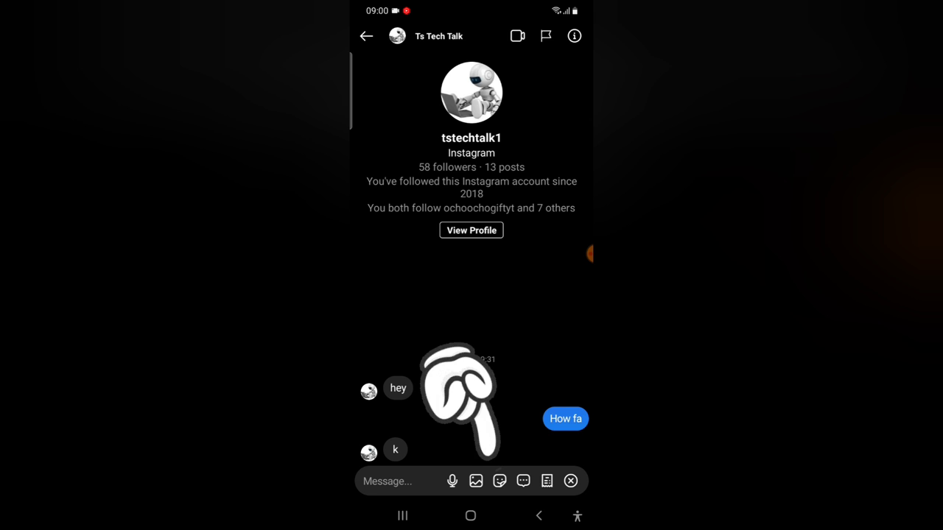
Send an avatar sticker from the sticker panel's AVATAR tab into the chat
click(503, 482)
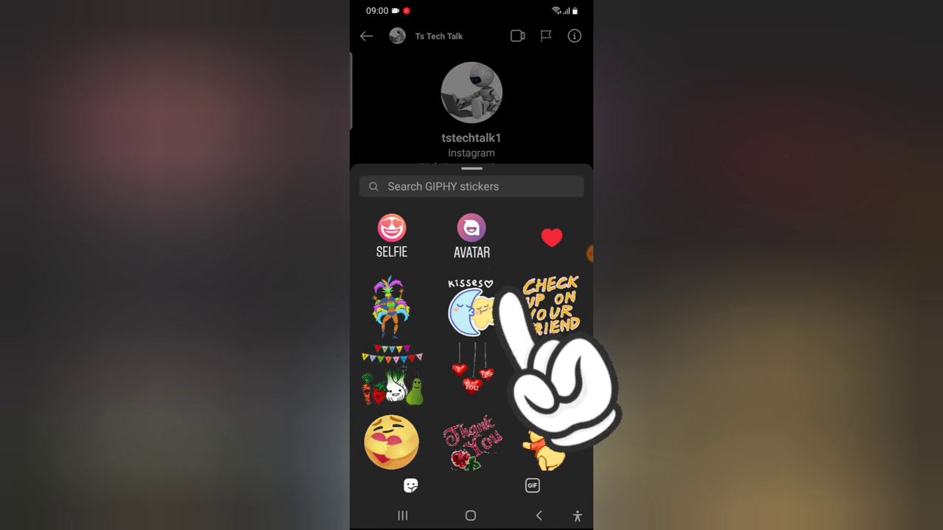
click(471, 236)
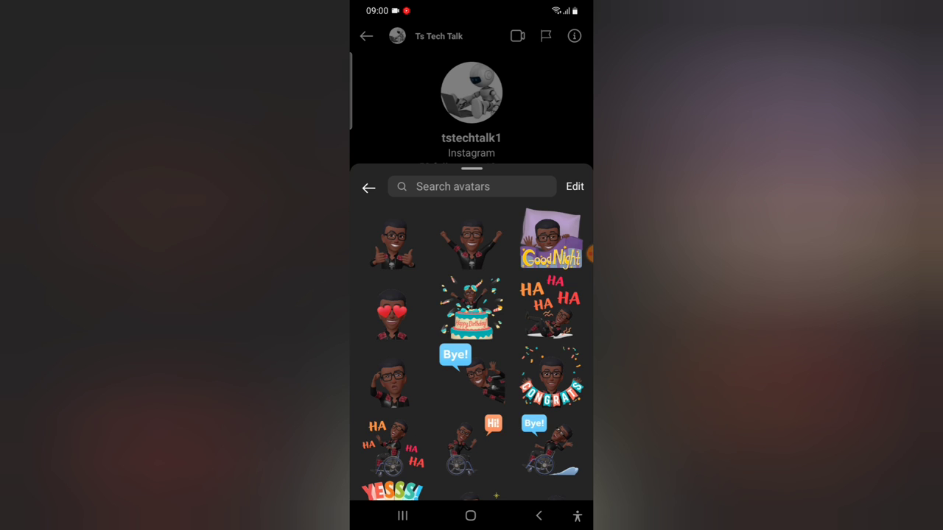
click(368, 188)
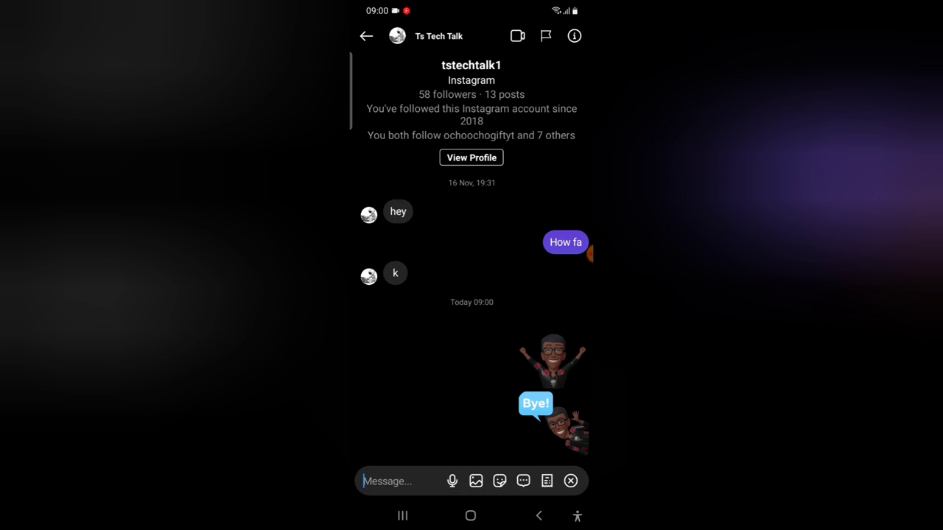
Reopen the avatar sticker collection and scroll down to browse more stickers
click(501, 481)
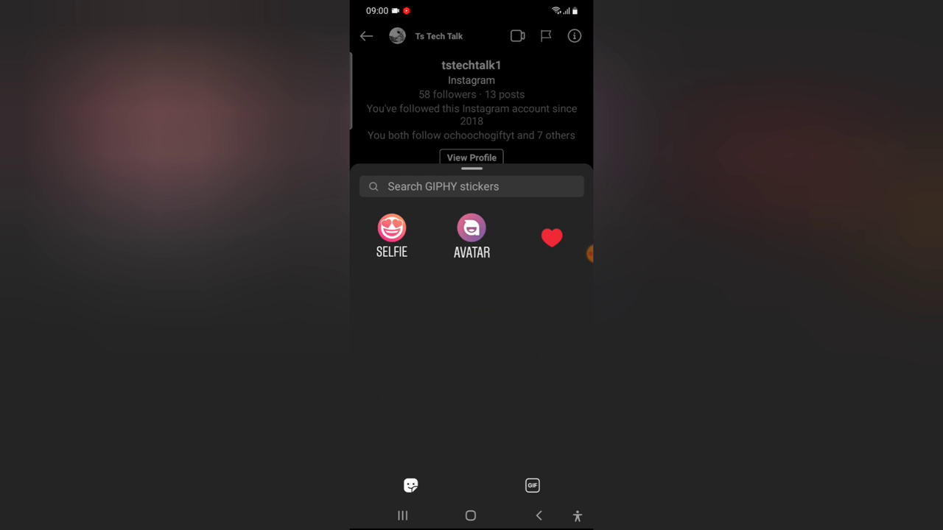
click(471, 228)
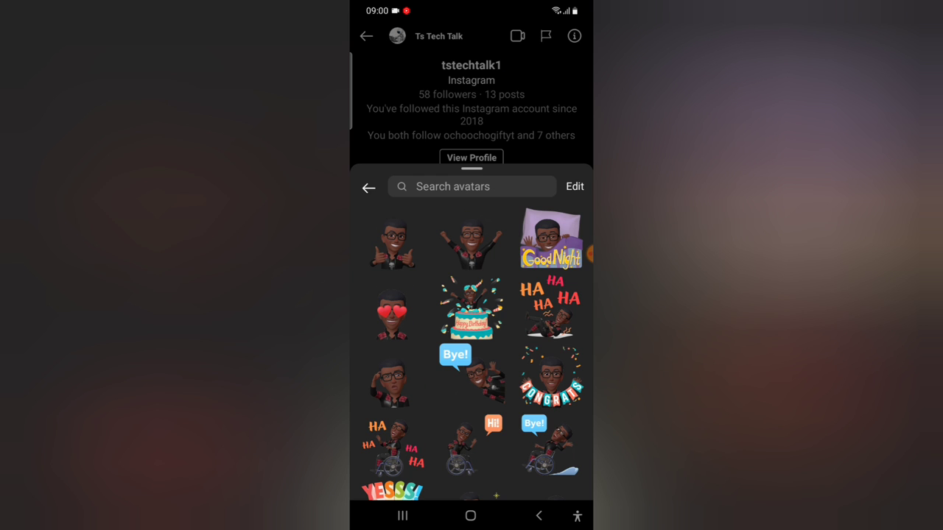
scroll(down, 3)
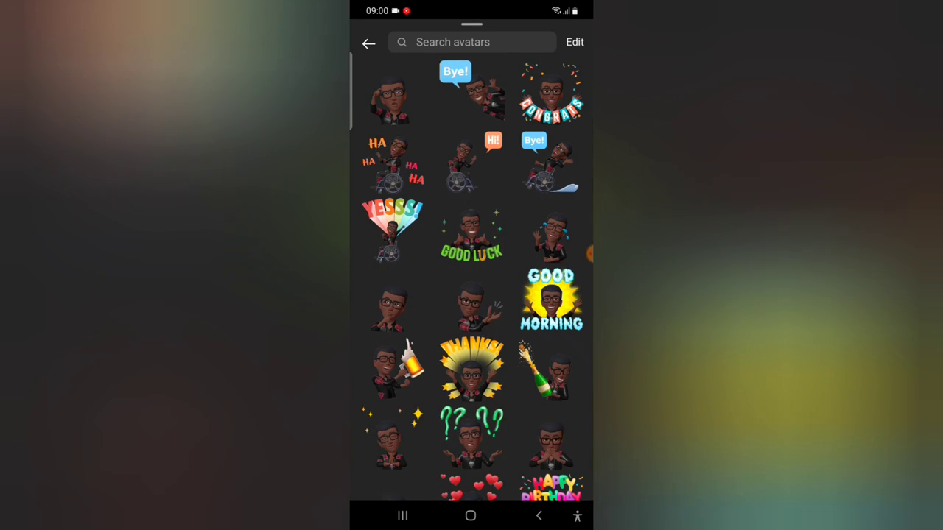
scroll(down, 3)
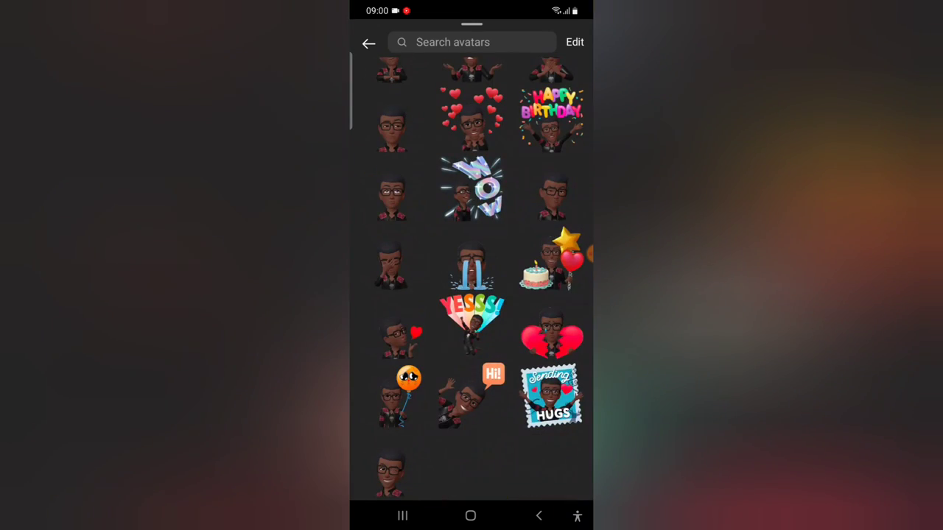
Search the avatar stickers for 'bir' (birthday), then clear the search to restore the full collection
click(472, 41)
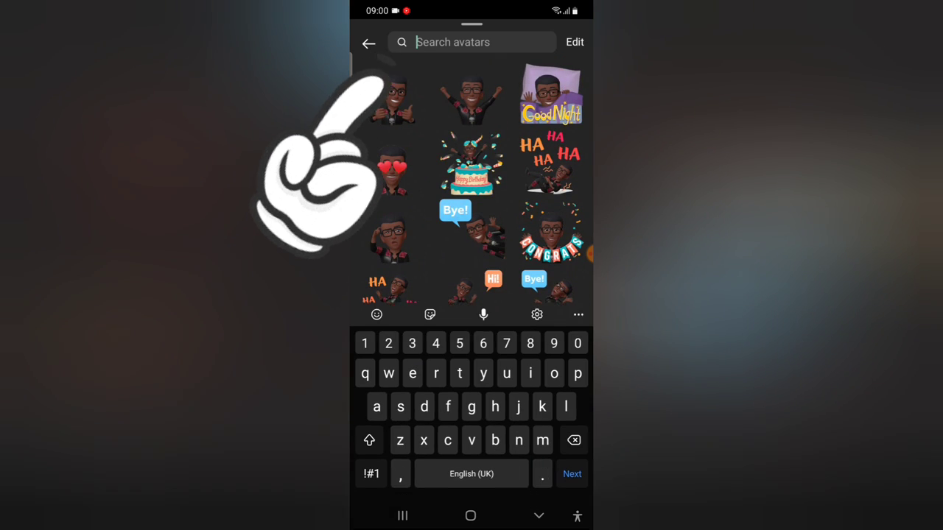
text(bir)
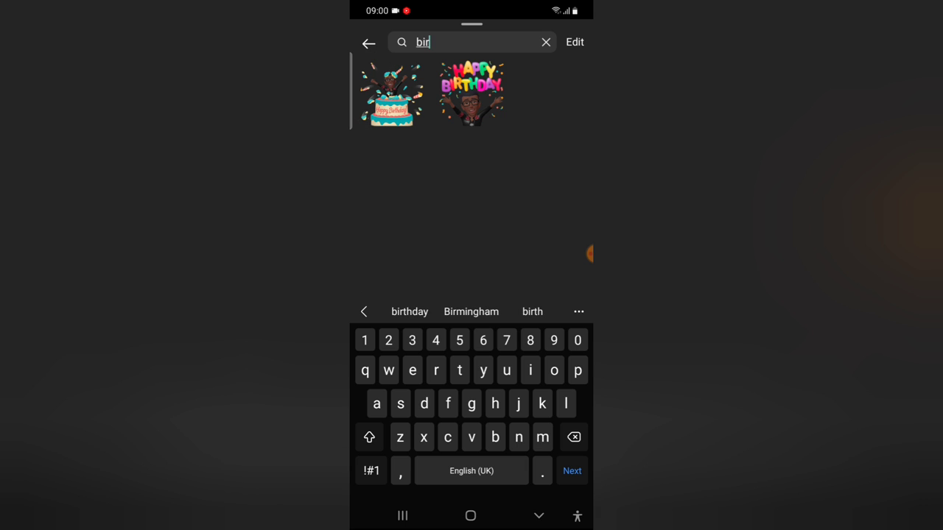
click(545, 41)
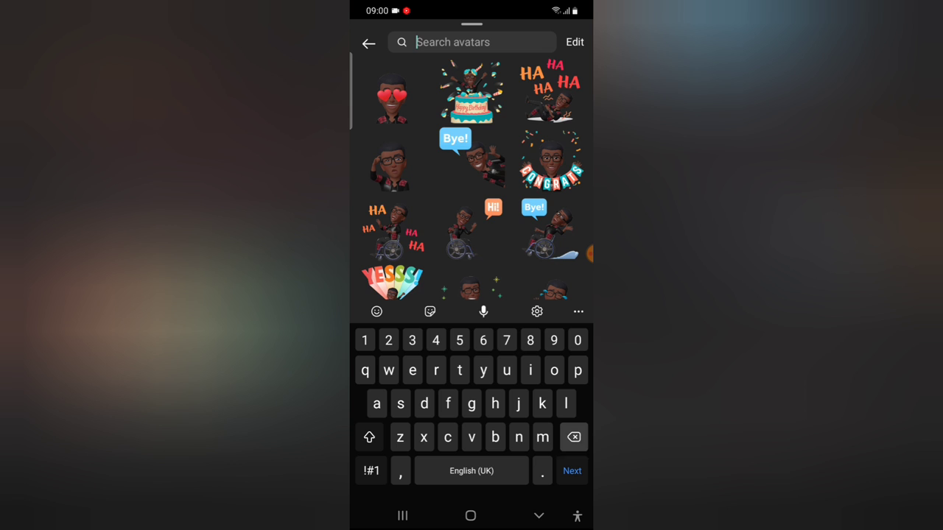